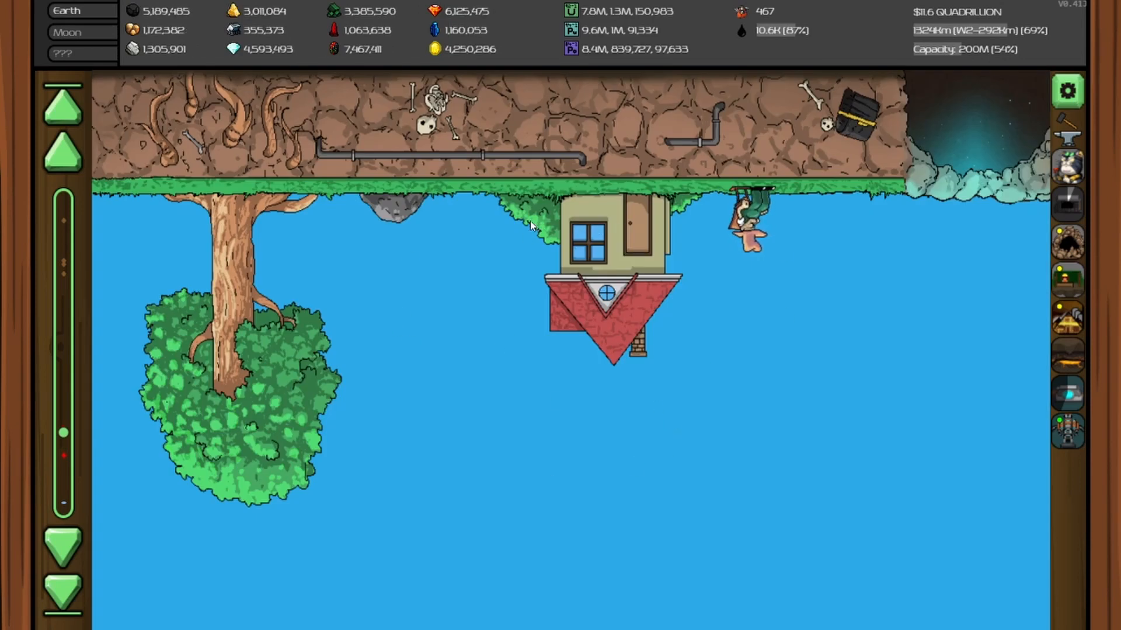
Scroll the Mr.Mine view upward past the surface into starry space
{"action": "scroll", "scroll_direction": "down", "scroll_amount": 3}
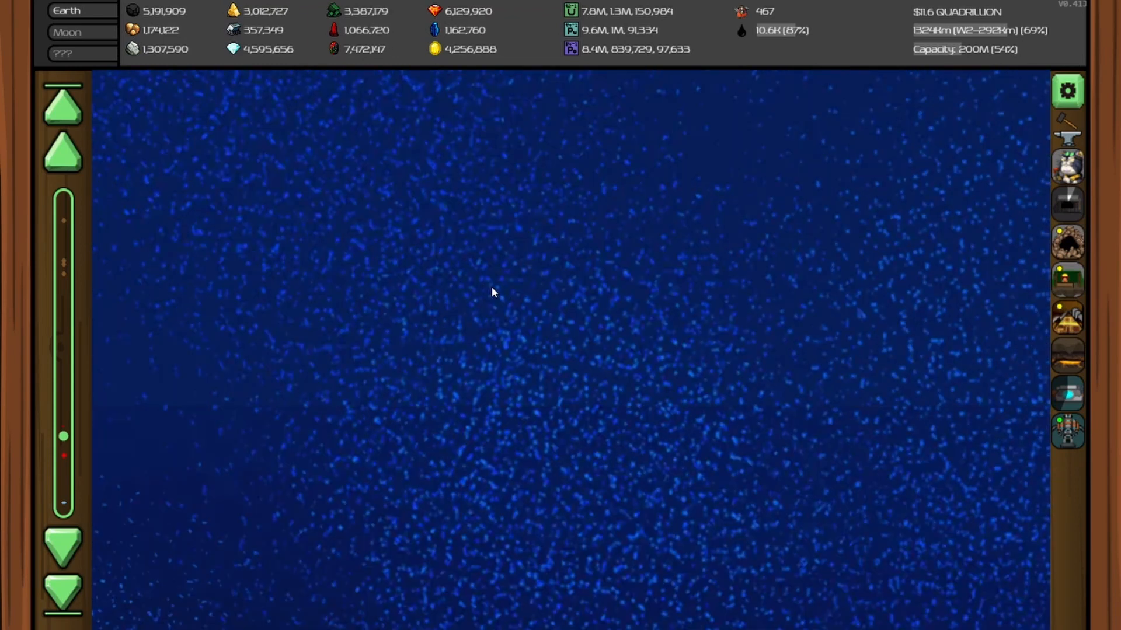
{"action": "mouse_move", "coordinate": [462, 282]}
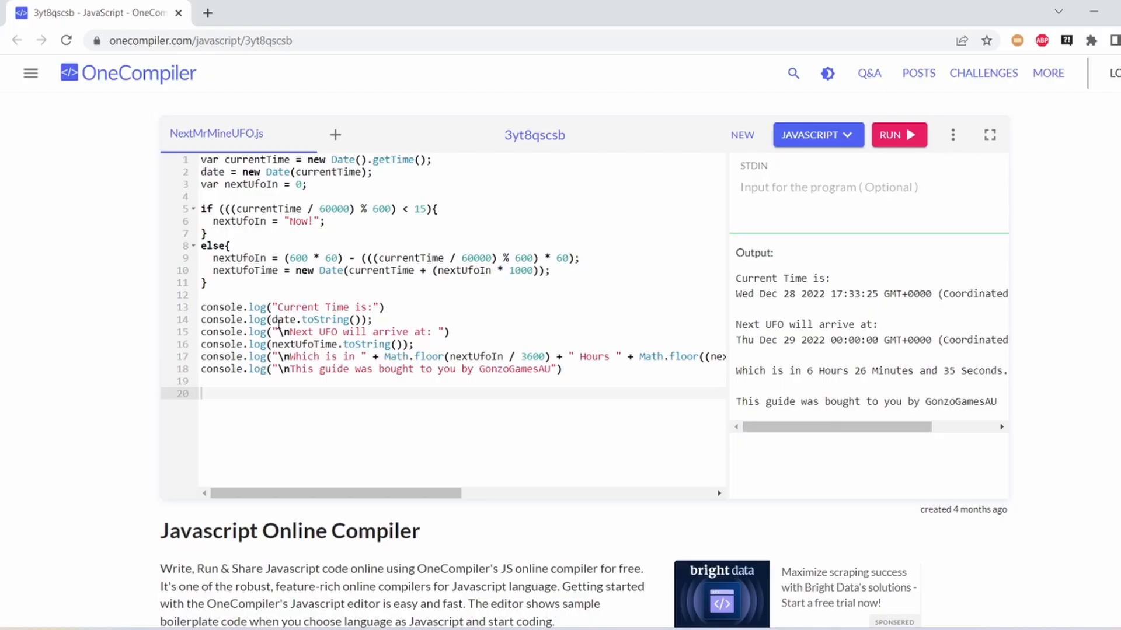
{"action": "mouse_move", "coordinate": [401, 303]}
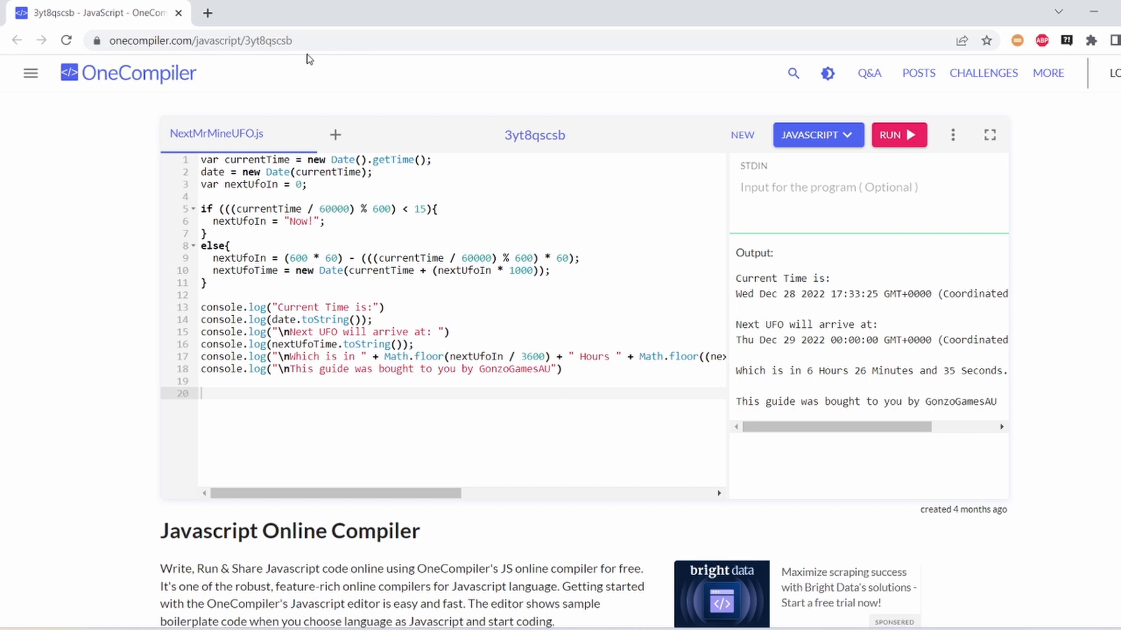
{"action": "mouse_move", "coordinate": [237, 100]}
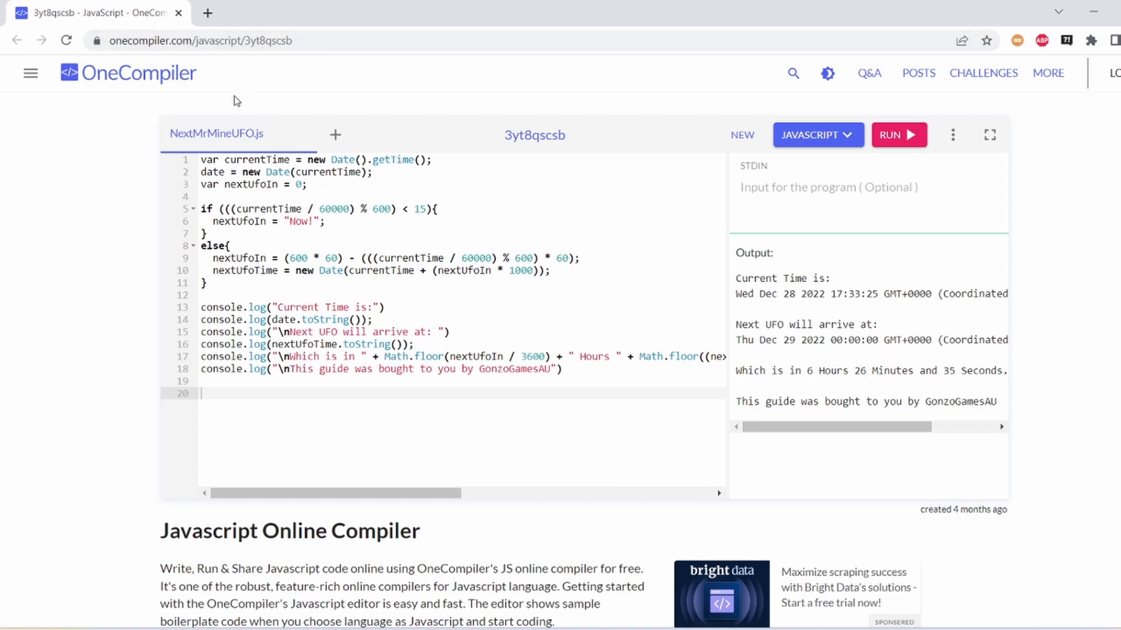
{"action": "mouse_move", "coordinate": [440, 287]}
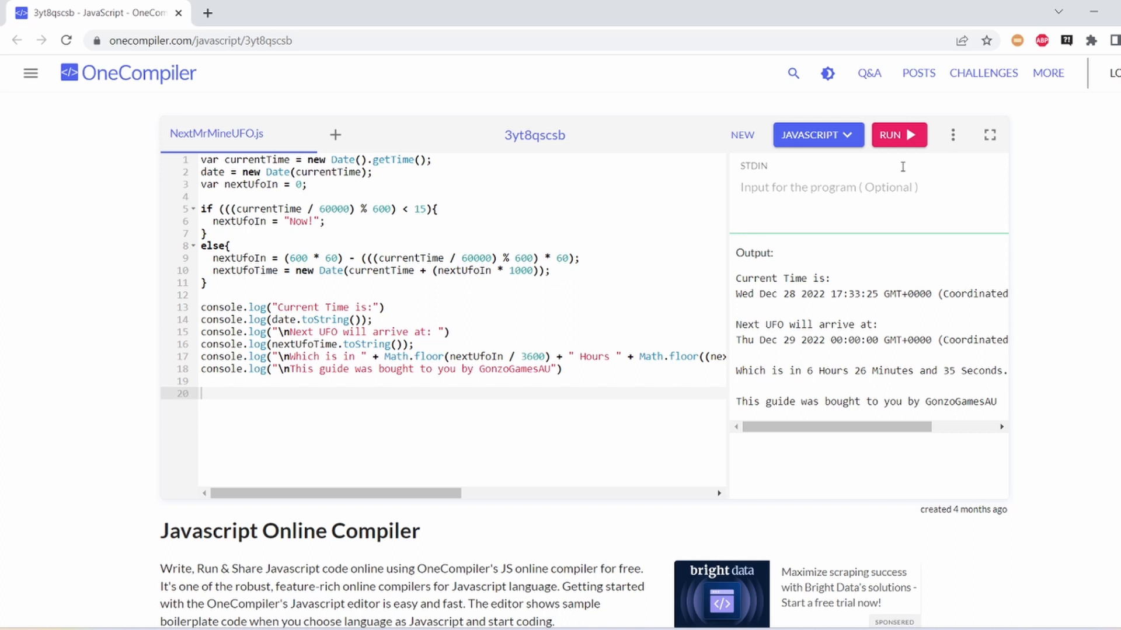
{"action": "mouse_move", "coordinate": [948, 256]}
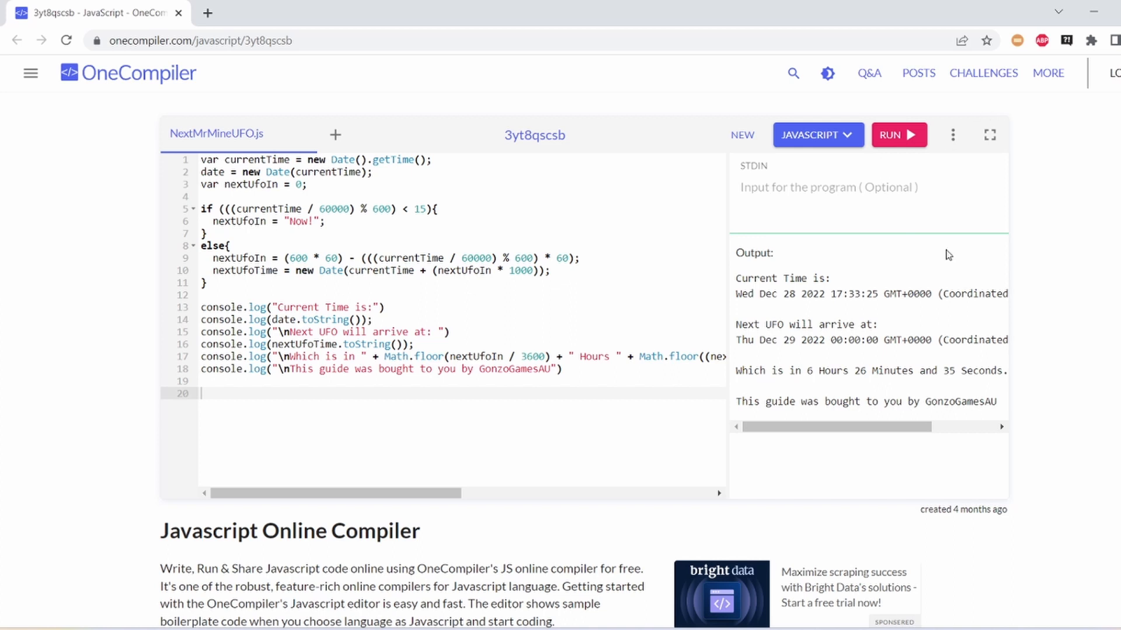
Rerun the UFO-timer script and highlight the 7 Hours 23 Minutes 38 Seconds countdown
{"action": "left_click", "coordinate": [898, 134]}
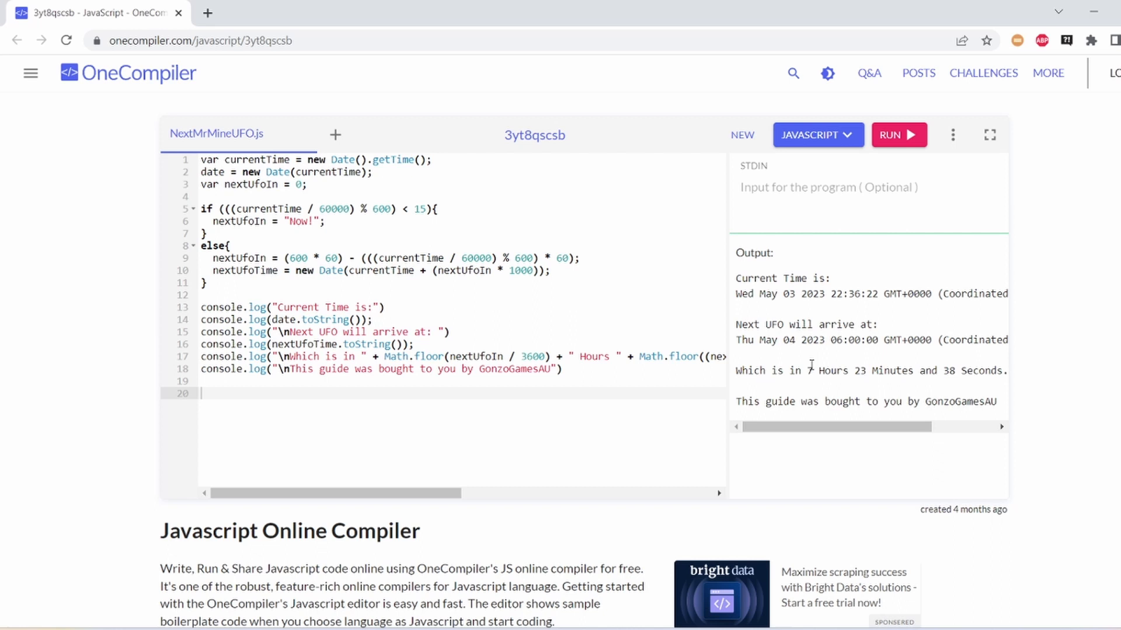
{"action": "left_click_drag", "start_coordinate": [761, 278], "coordinate": [900, 400]}
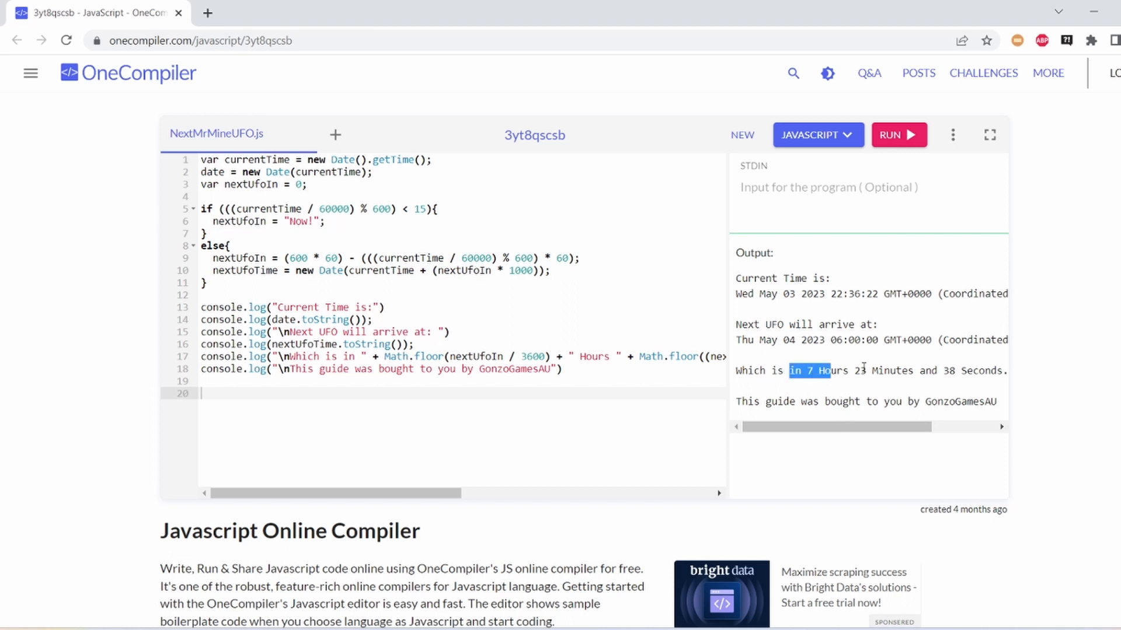
{"action": "double_click", "coordinate": [879, 370]}
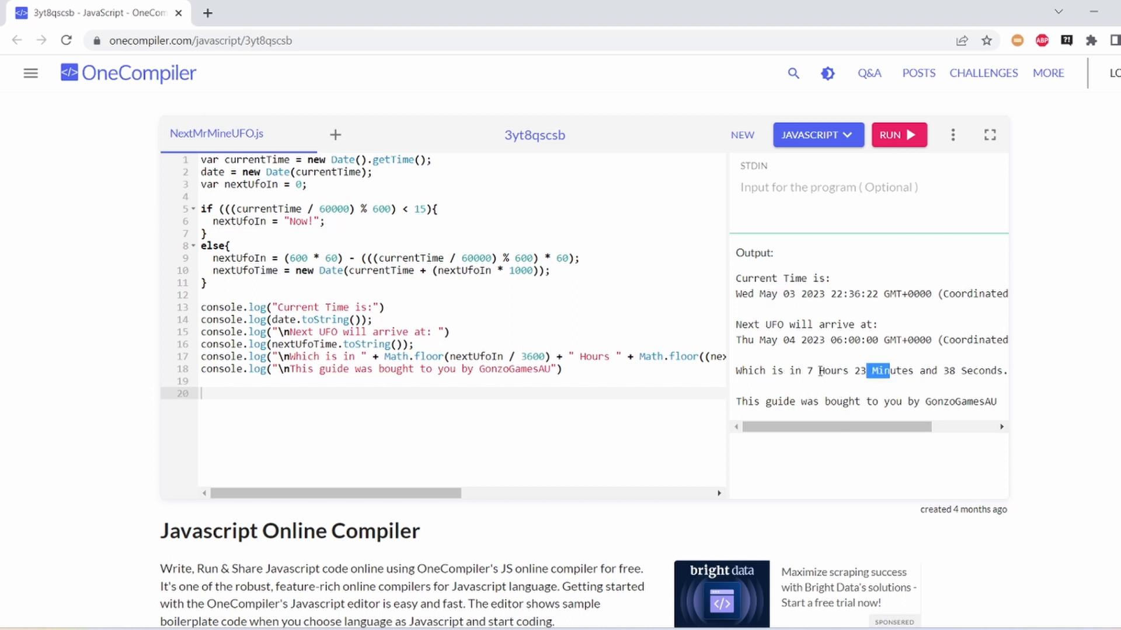
{"action": "left_click_drag", "start_coordinate": [806, 370], "coordinate": [960, 370]}
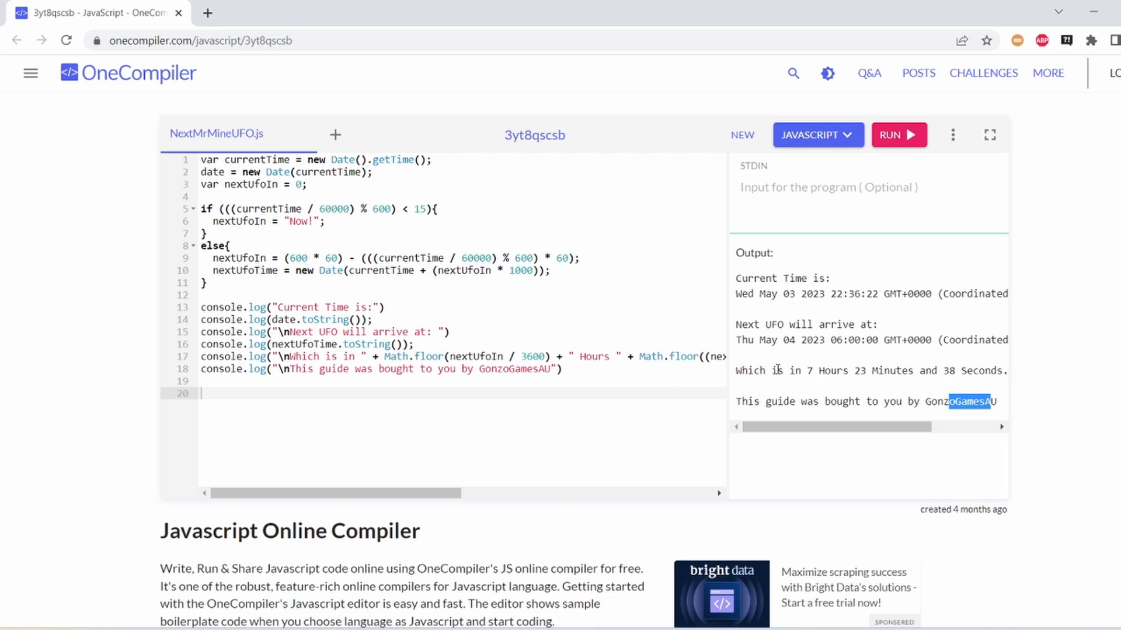
{"action": "mouse_move", "coordinate": [838, 620]}
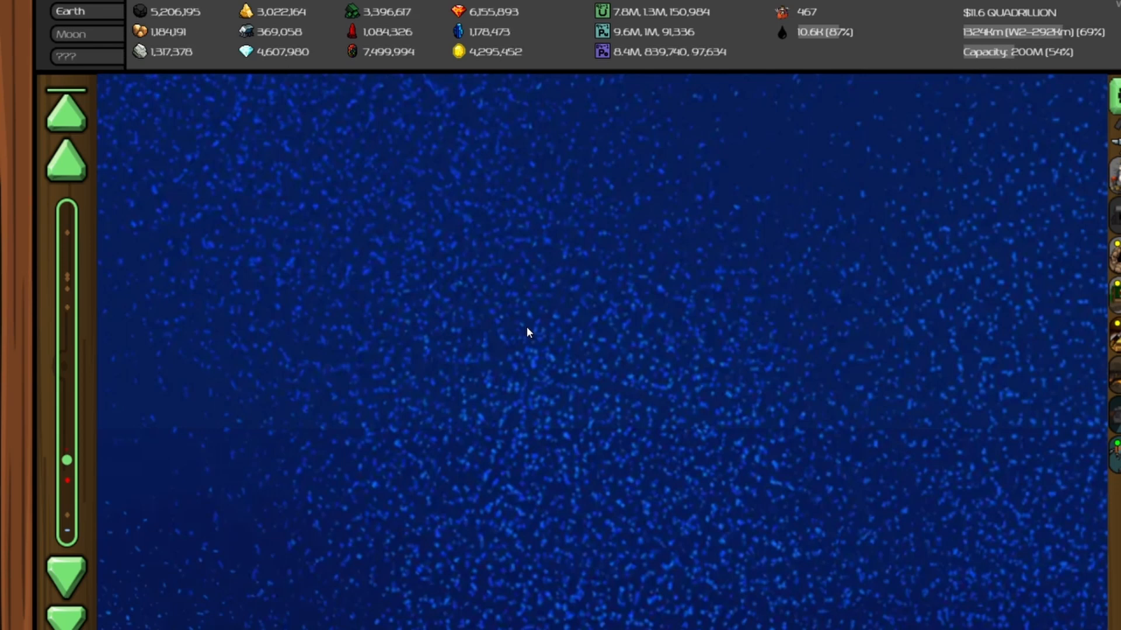
{"action": "mouse_move", "coordinate": [252, 340]}
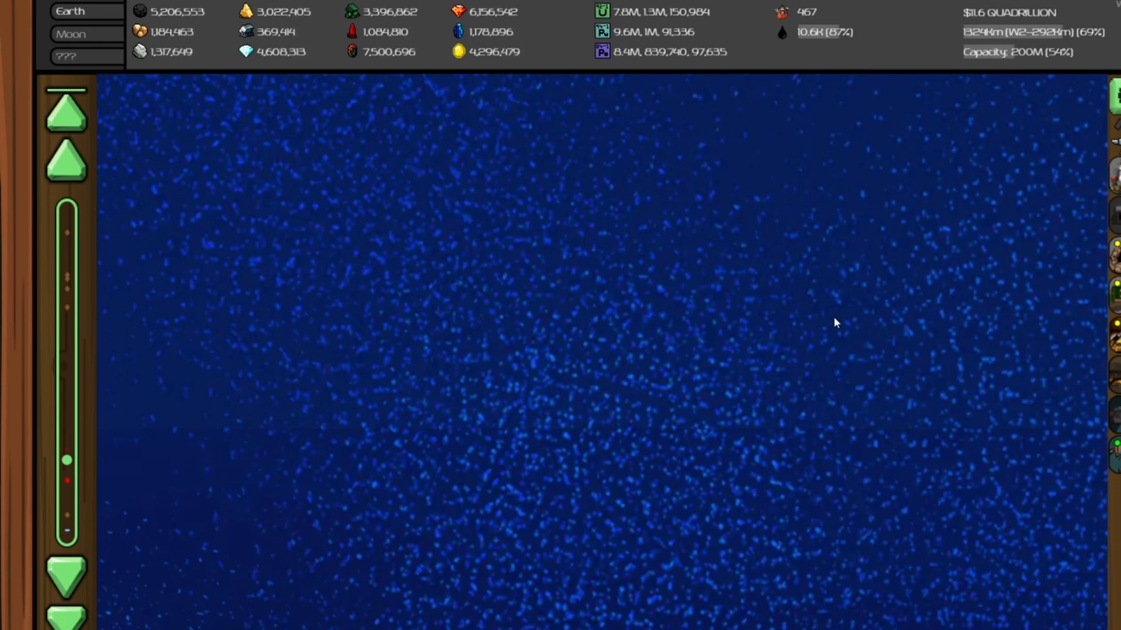
{"action": "mouse_move", "coordinate": [343, 327]}
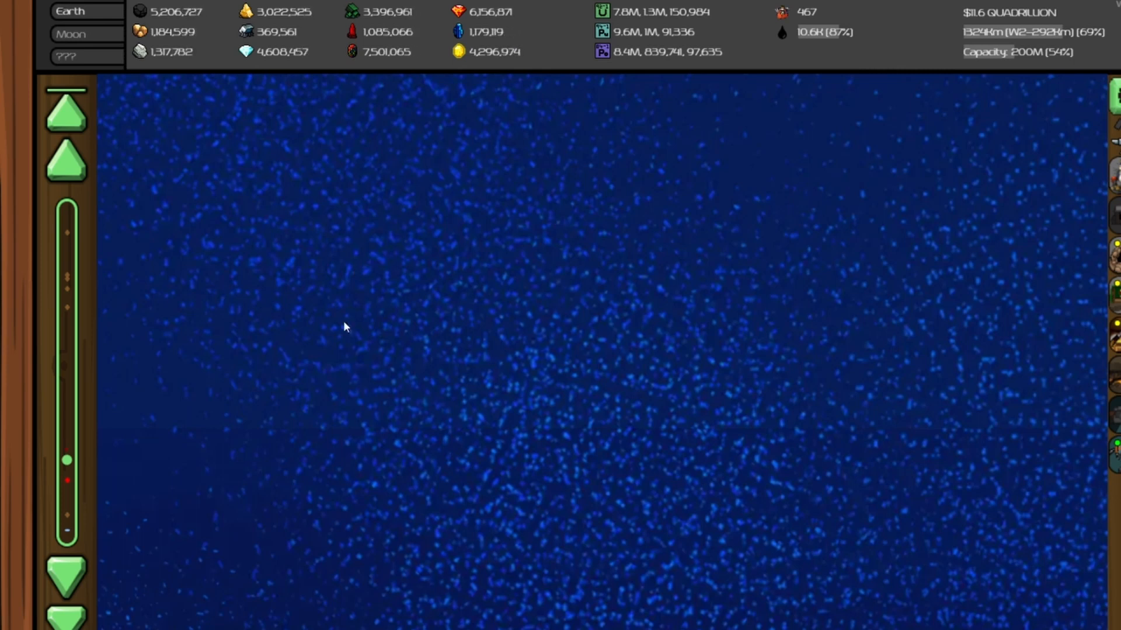